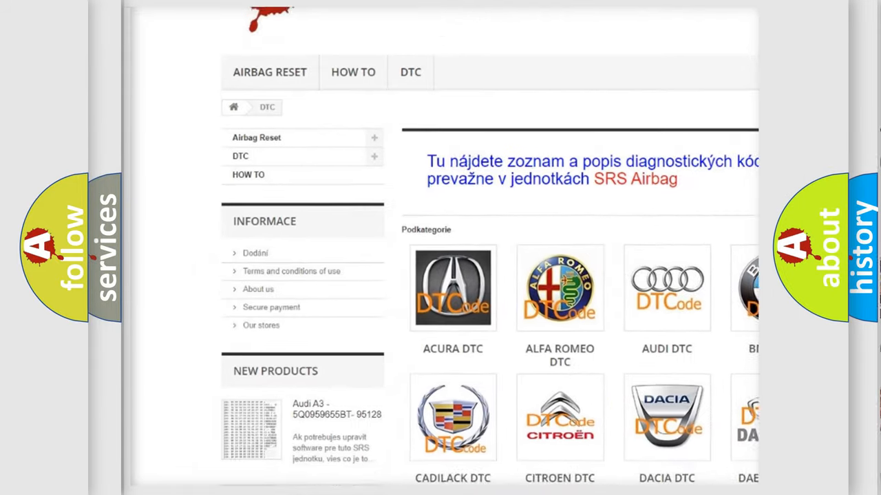
Scroll down past the manufacturer grid to reach the long diagnostic trouble code listing
scroll(down, 3)
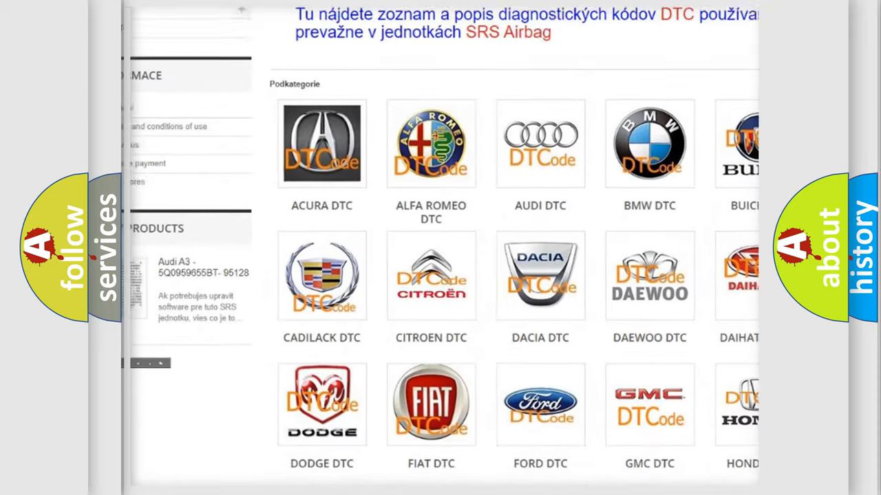
scroll(down, 3)
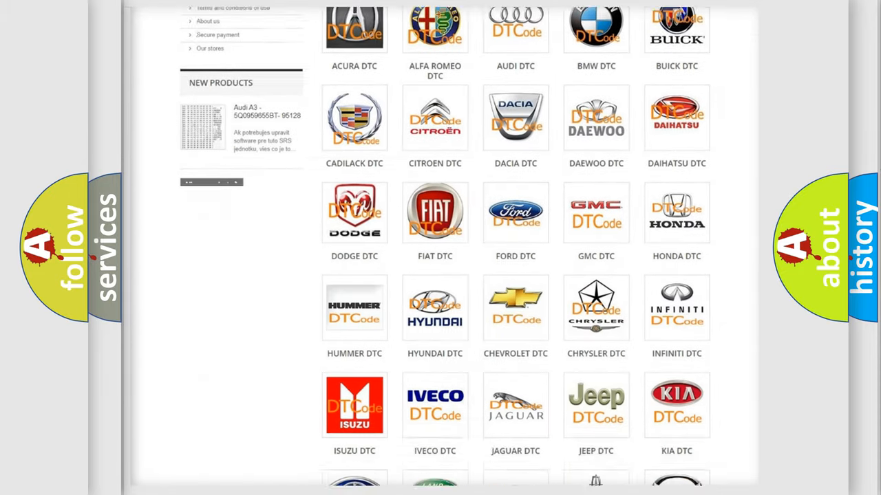
scroll(down, 3)
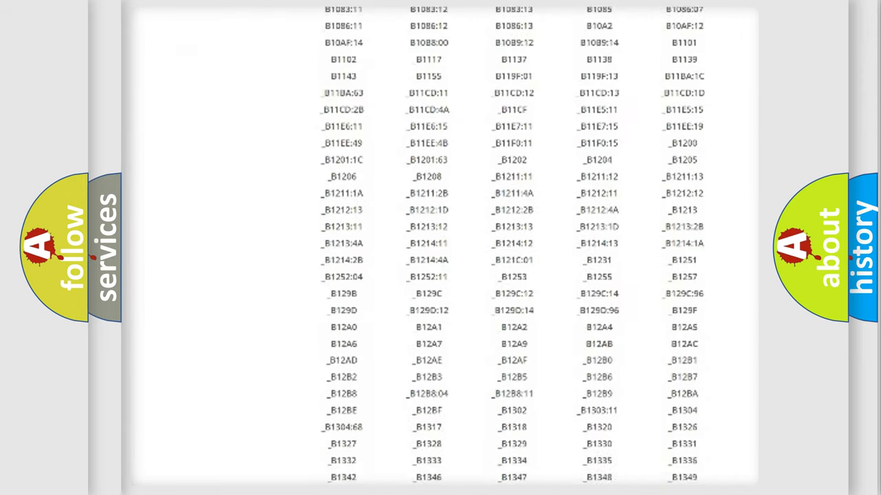
scroll(down, 3)
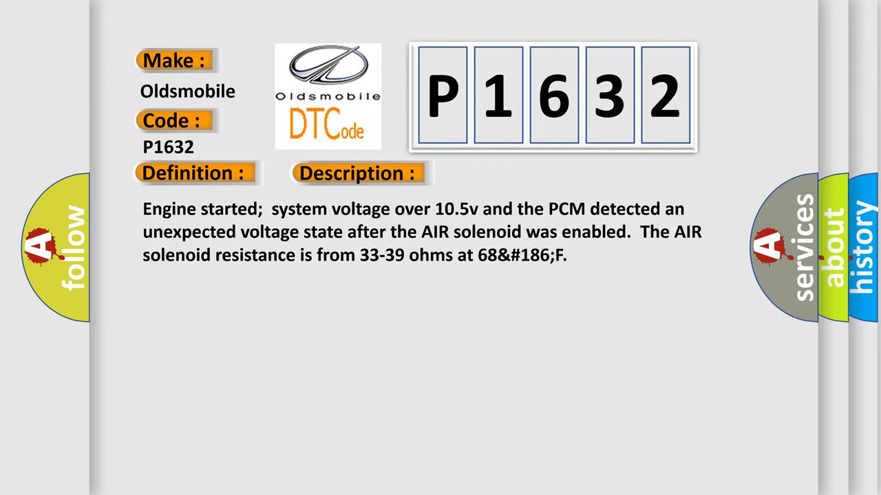
Advance the P1632 slide to show the Description about system voltage and the AIR solenoid state
click(507, 174)
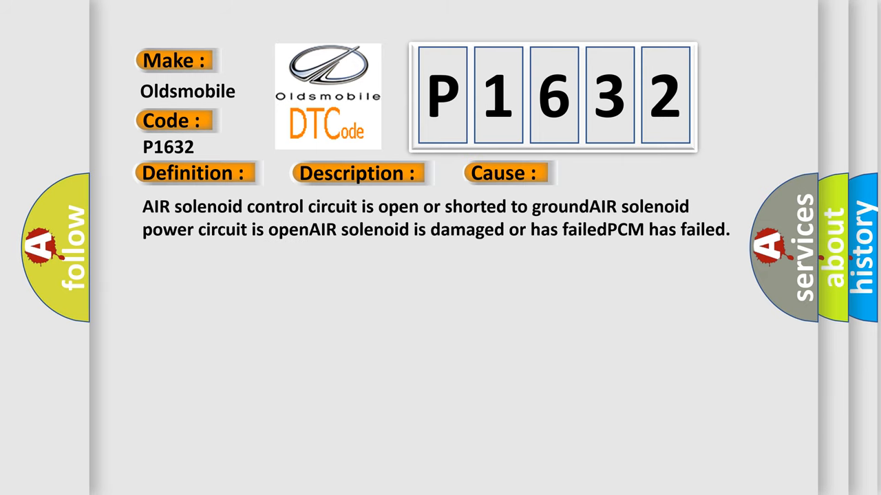